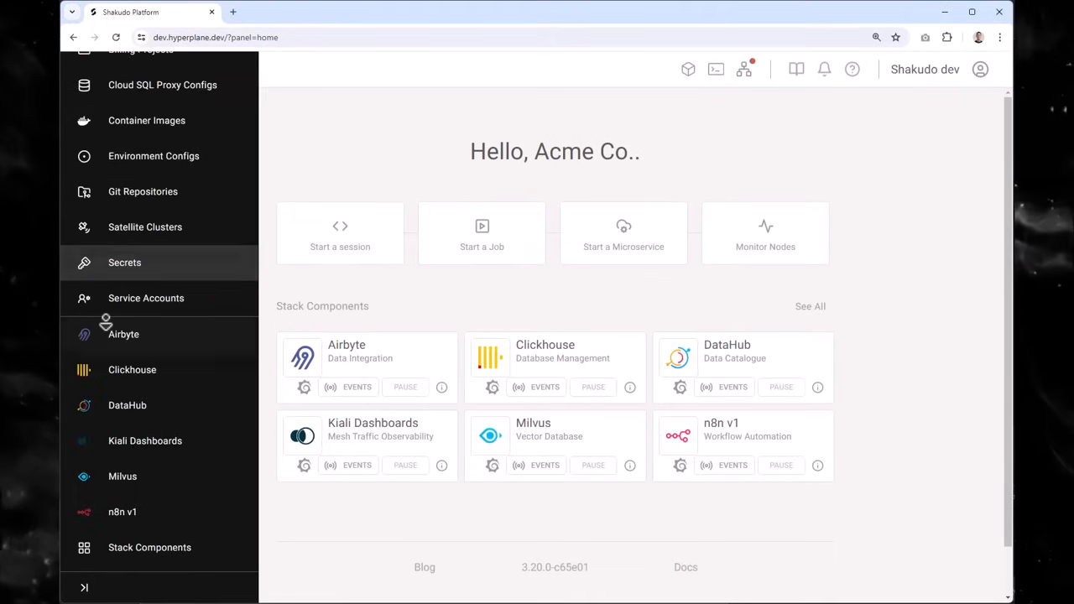
- Open the full Stack Components directory and scroll down to the Airbyte card
left_click(150, 547)
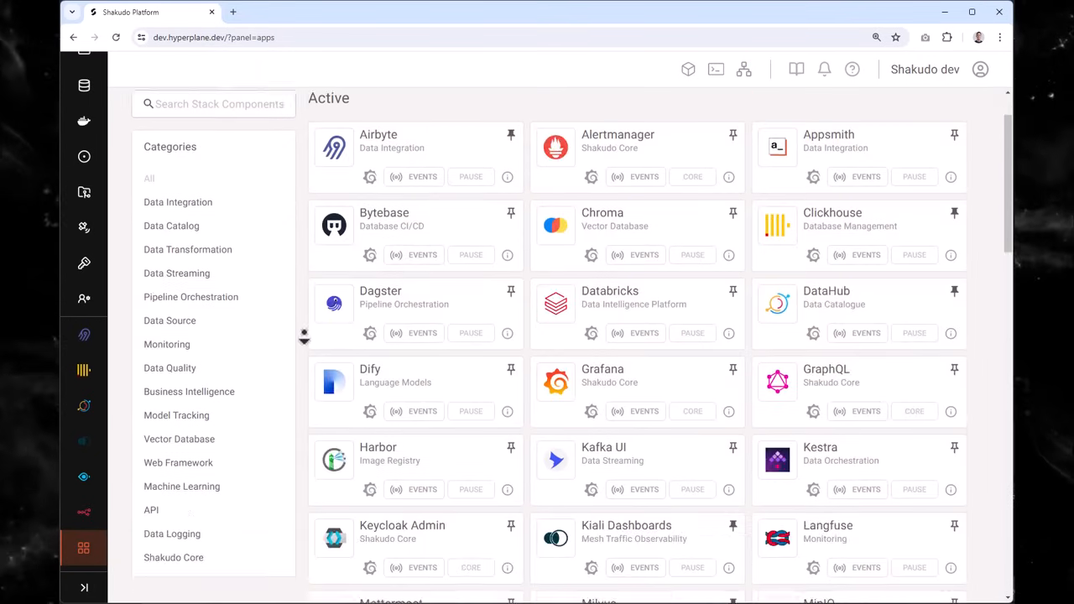
scroll("down", 3)
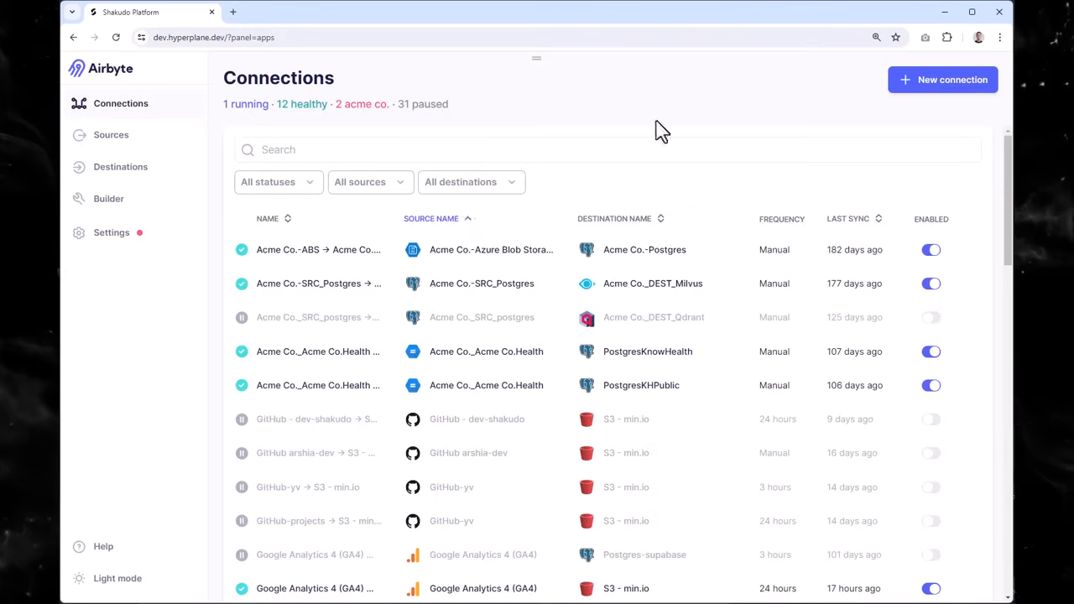
- Browse Airbyte's source connectors, then search destinations for Qdrant and open Qdrant-Acme Co
left_click(111, 134)
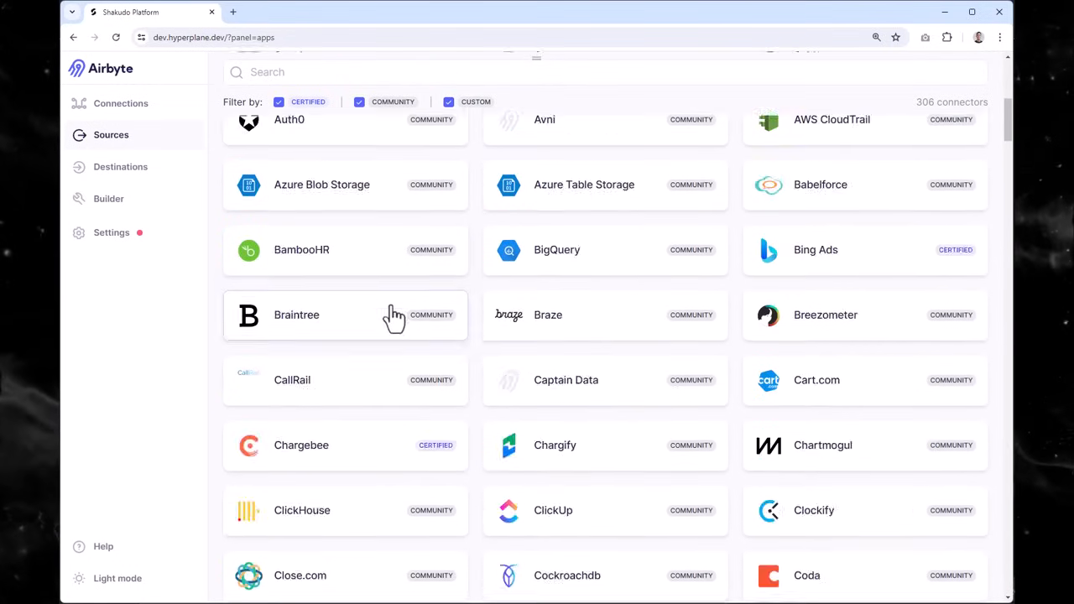
scroll("down", 3)
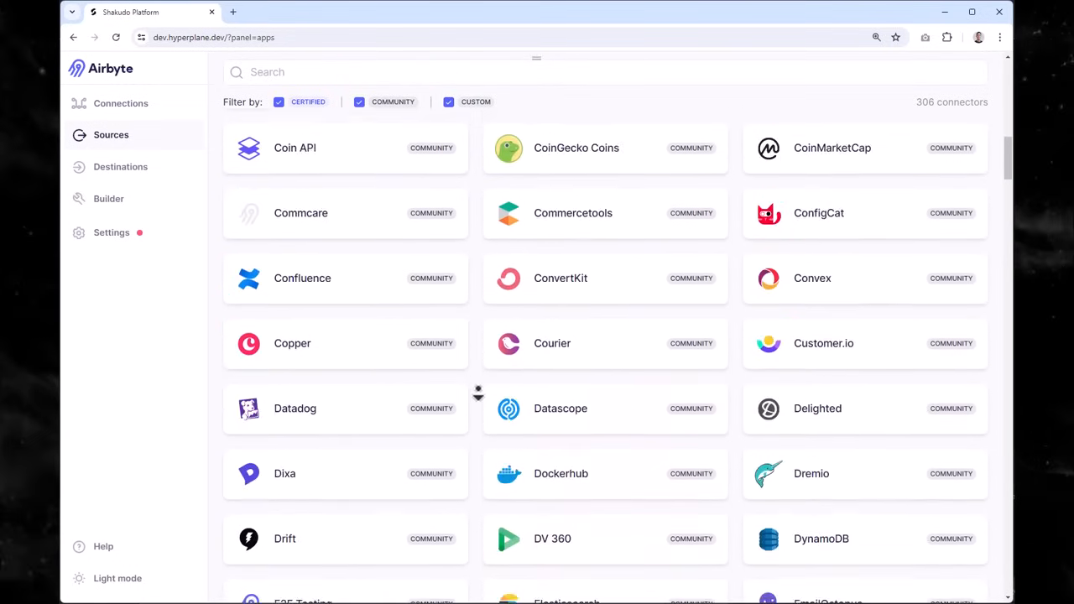
left_click(120, 166)
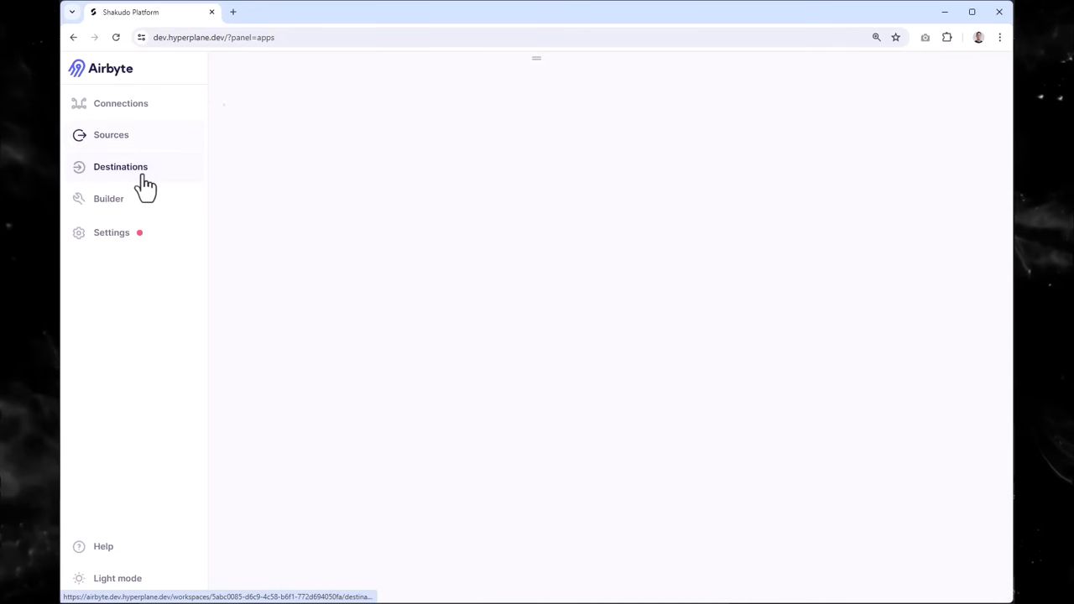
left_click(120, 166)
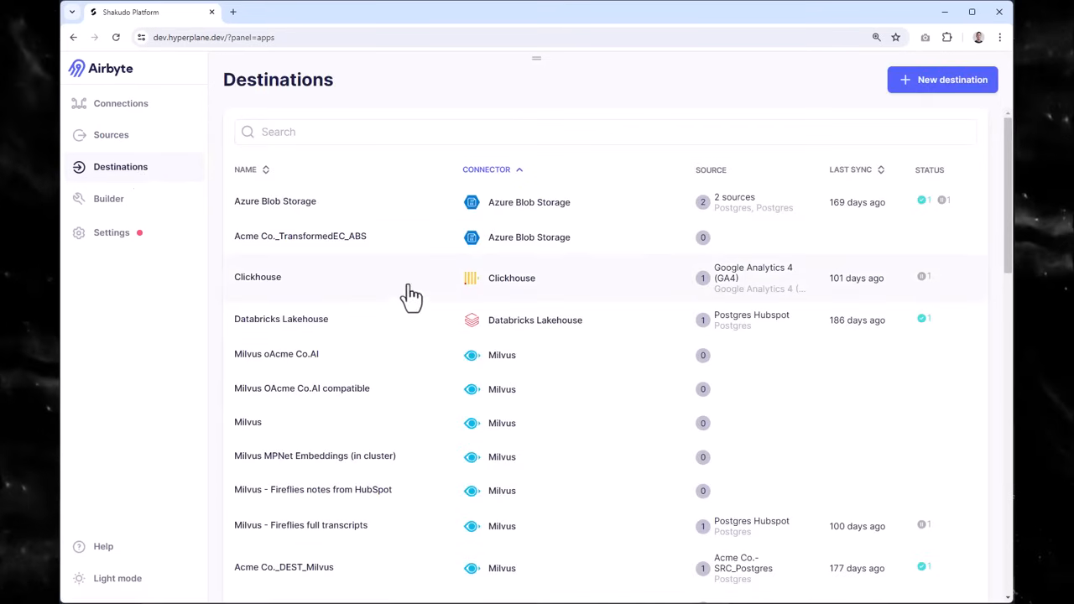
type("qdra")
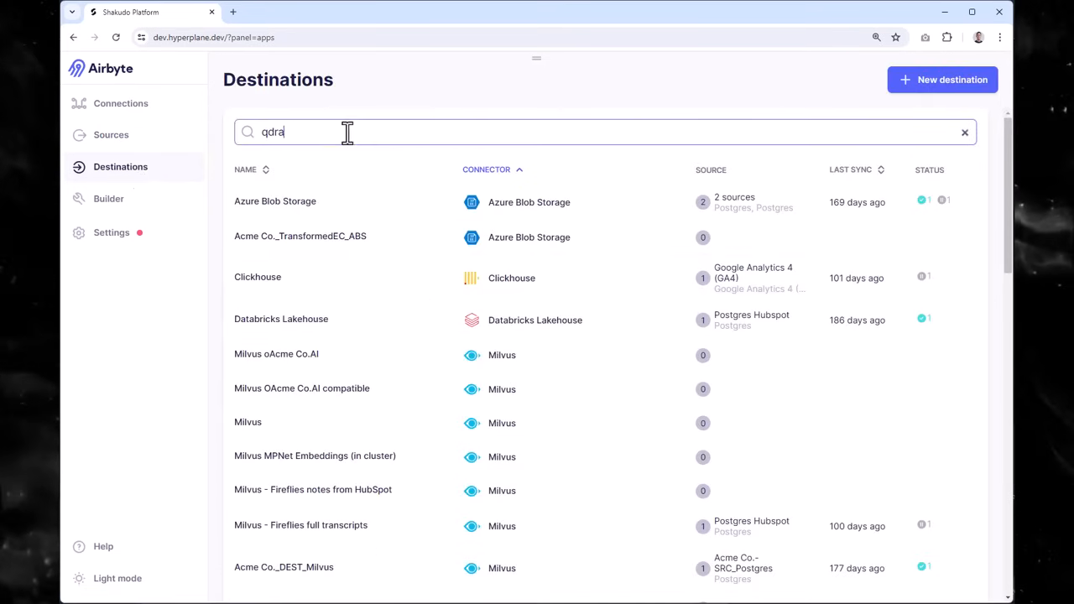
type("nt")
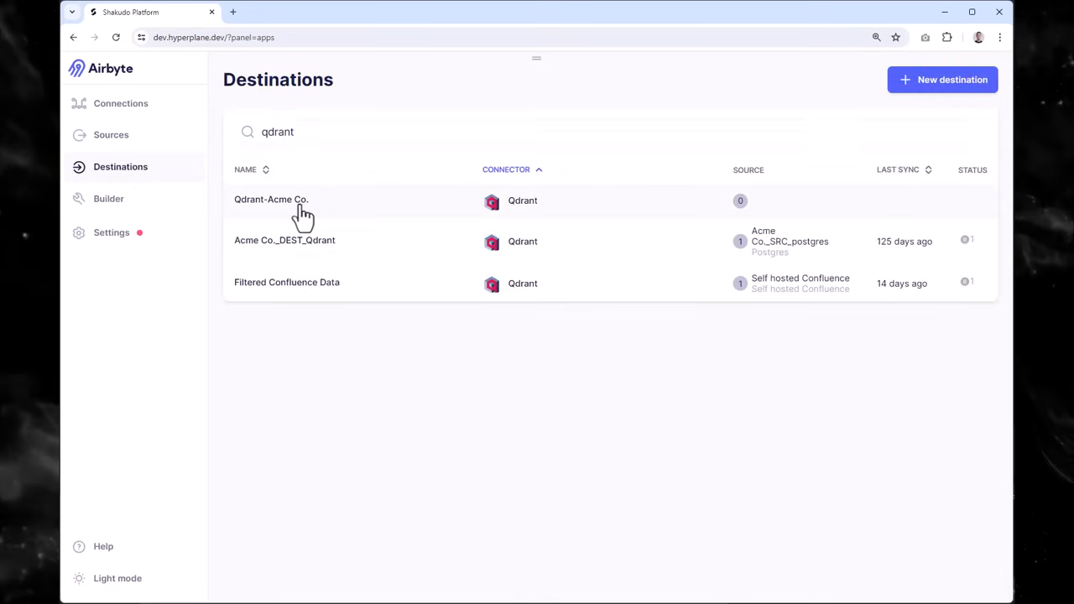
left_click(271, 199)
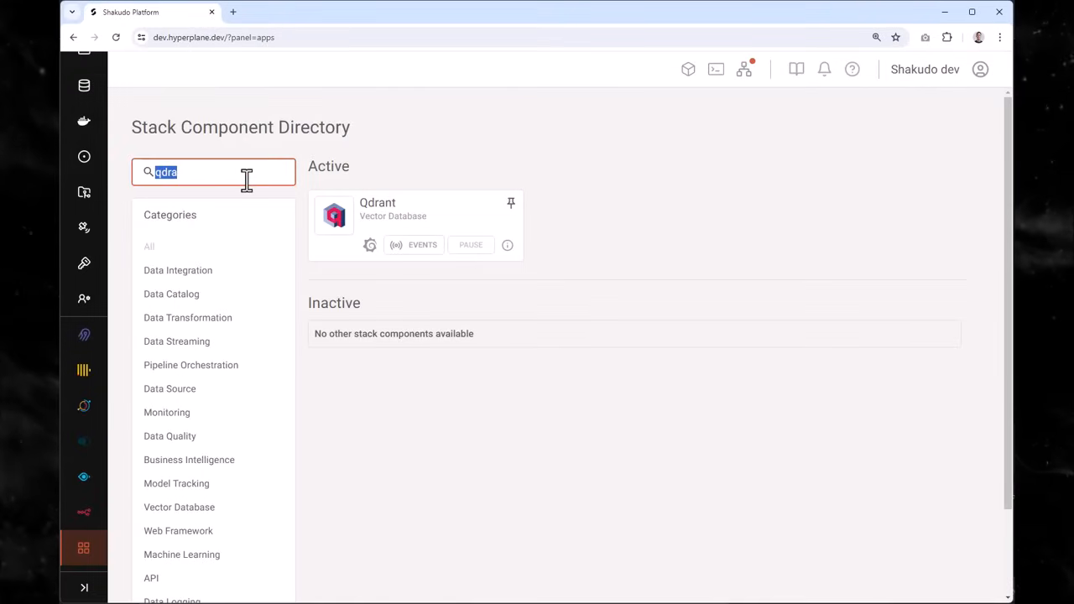
- Filter by 'data' to browse DataHub's medical_data dataset, then filter by 'n8n' and open it
type("data")
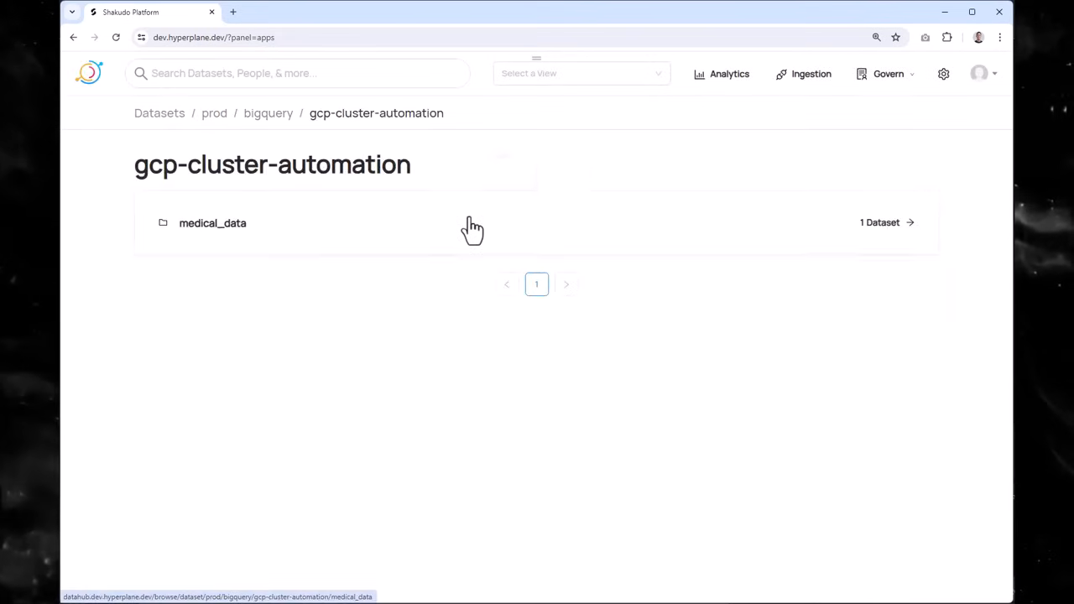
left_click(212, 222)
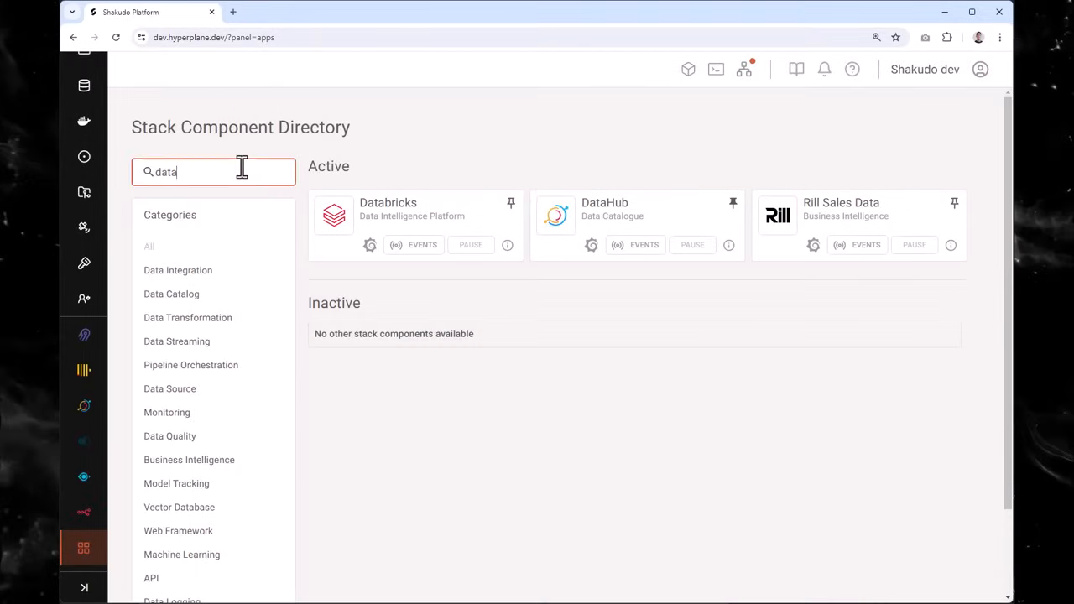
type("n8n")
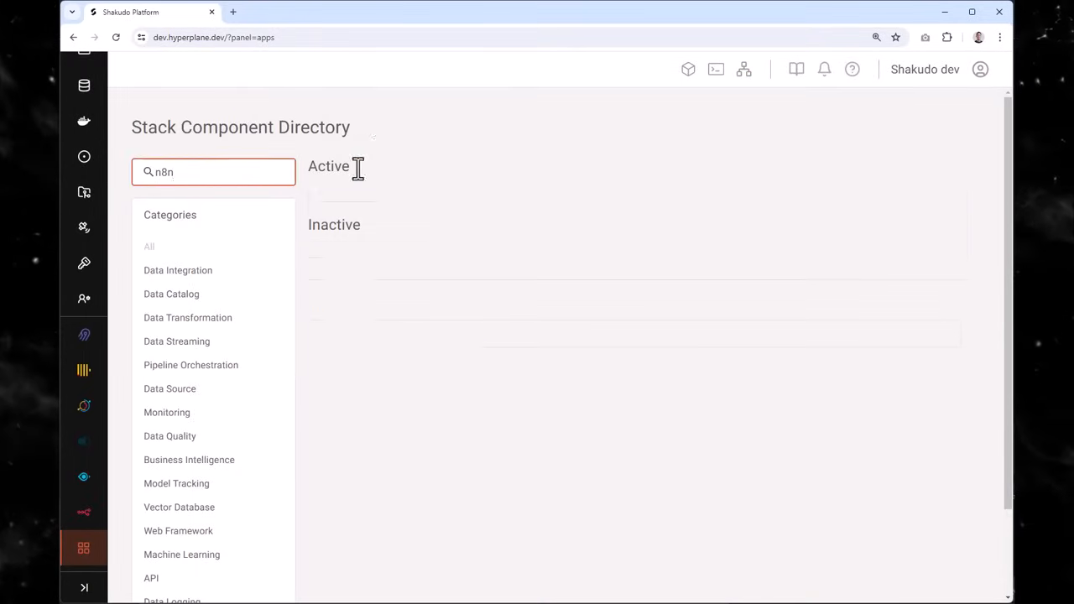
left_click(334, 166)
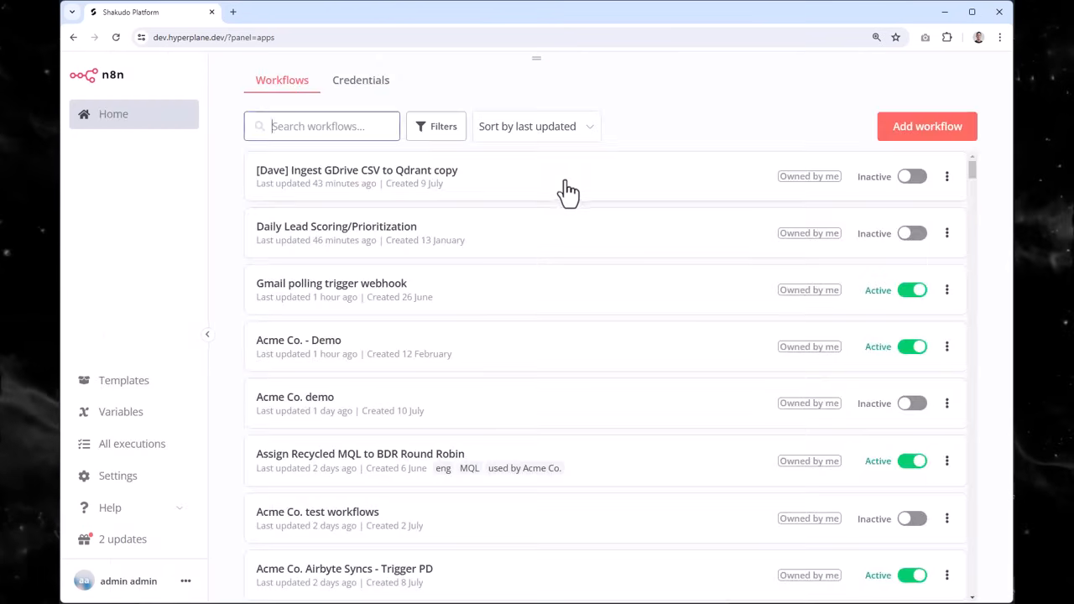
- Open the GDrive CSV to Qdrant workflow and pan over to its embedding nodes
left_click(355, 176)
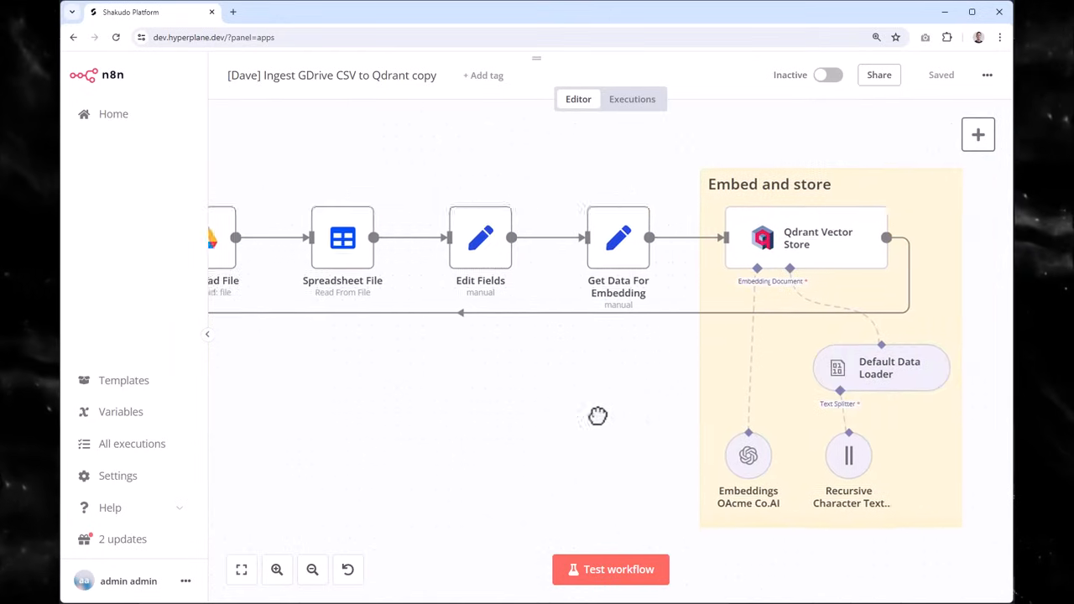
left_click_drag(598, 416, 516, 364)
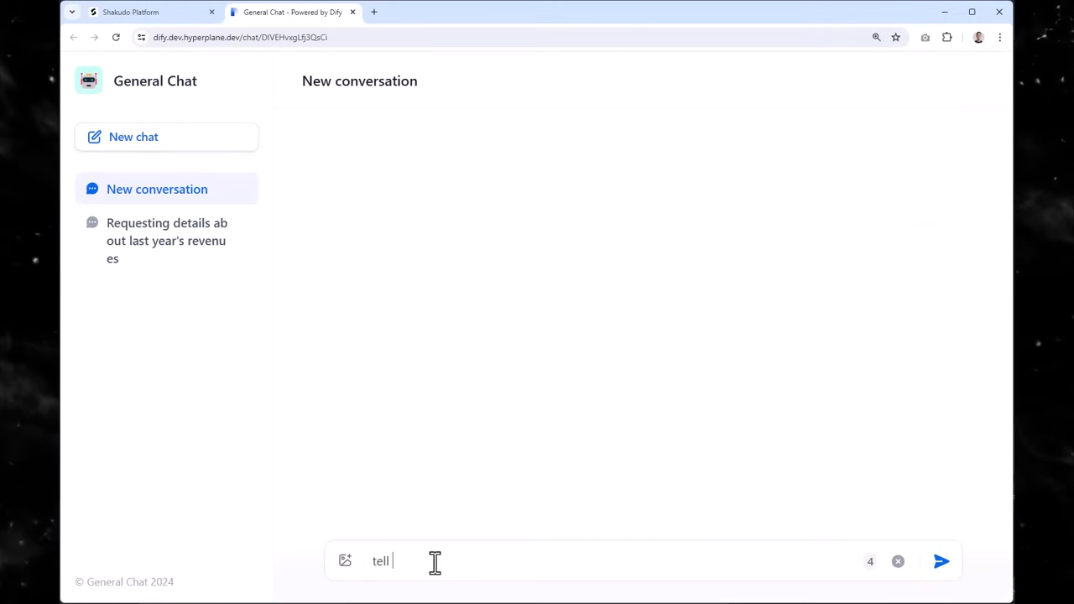
- Send the revenue question and review the answer citing the Acme Co. PDFs
left_click(940, 561)
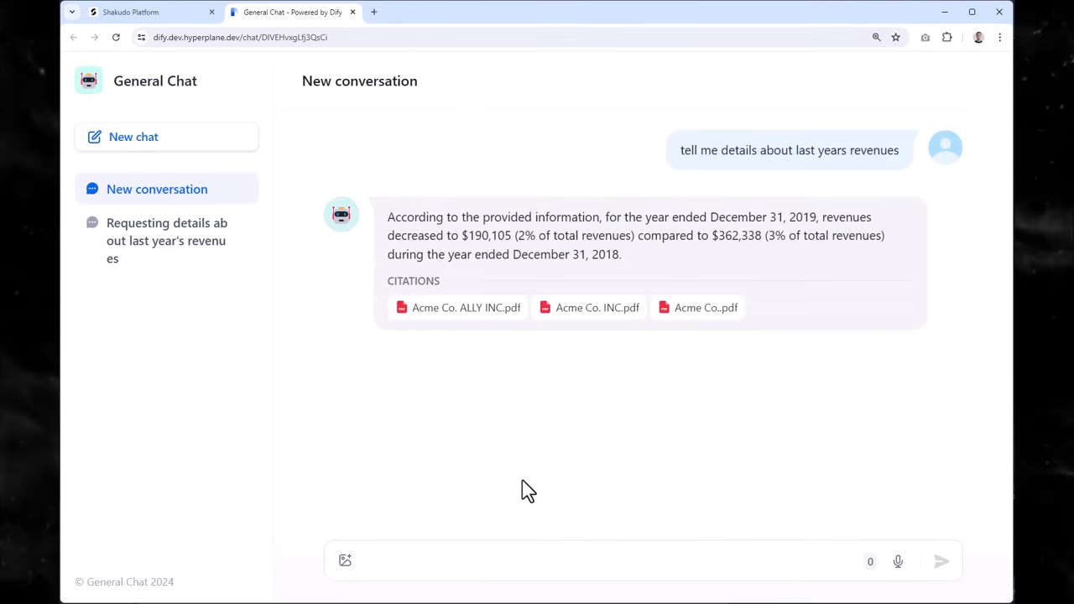
left_click(457, 307)
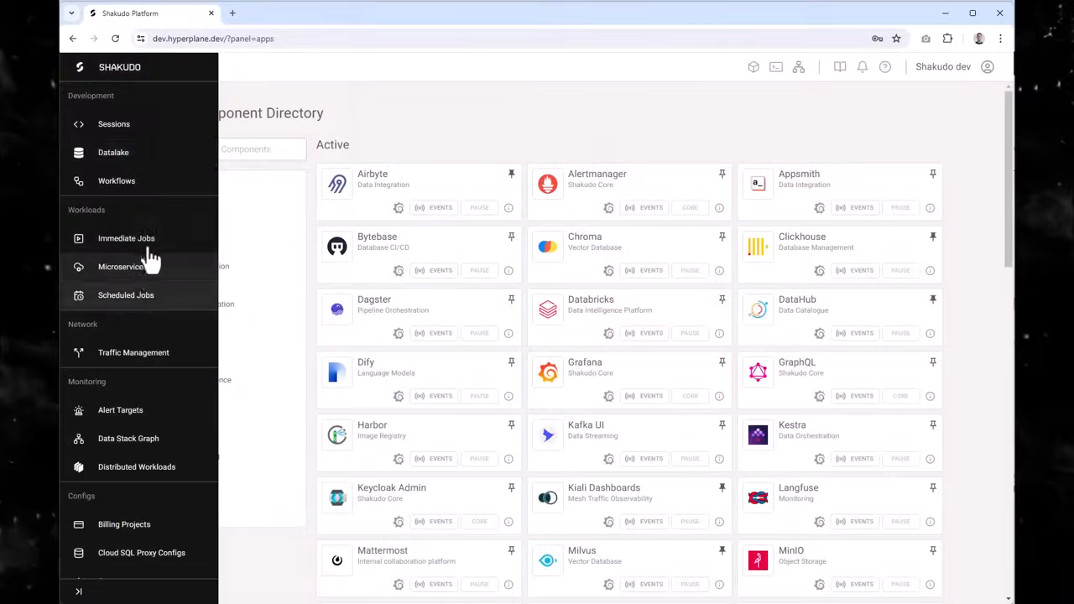
- Open the running session in the VS Code editor, show Explorer, and return to the platform
left_click(113, 123)
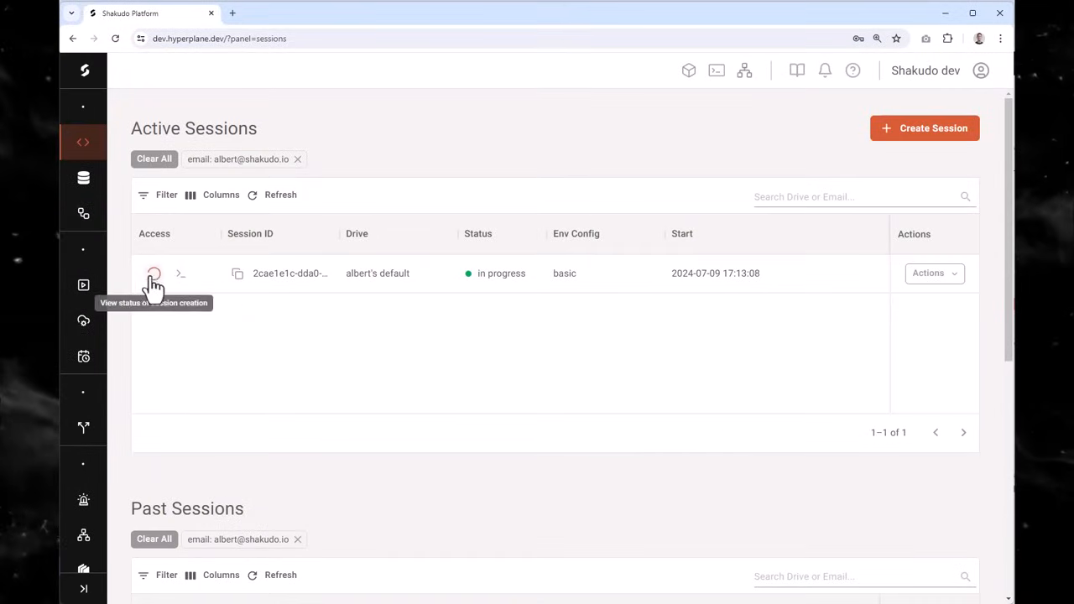
mouse_move(148, 274)
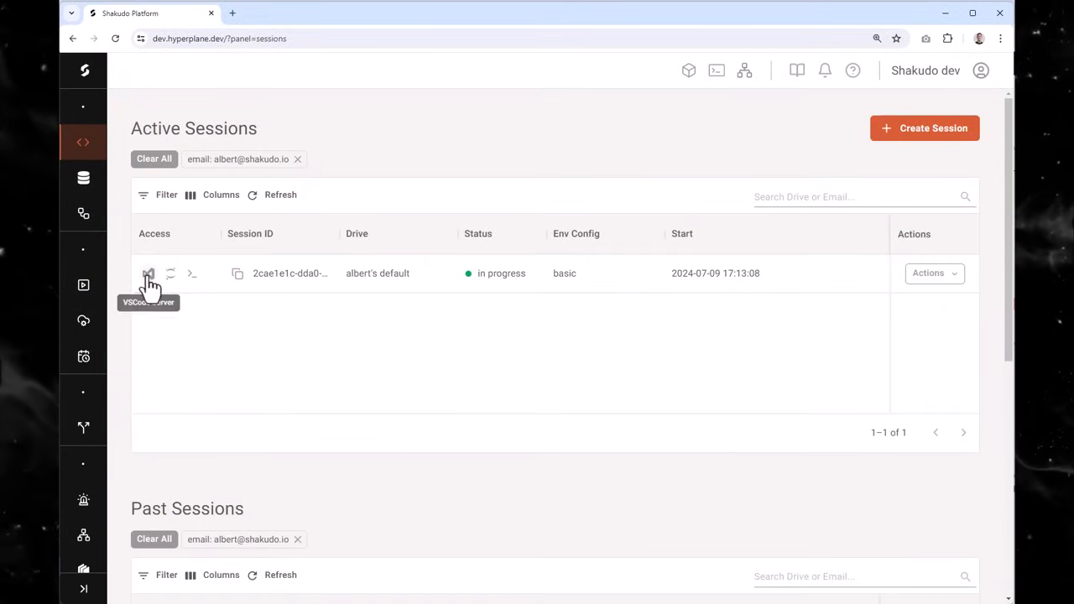
left_click(149, 273)
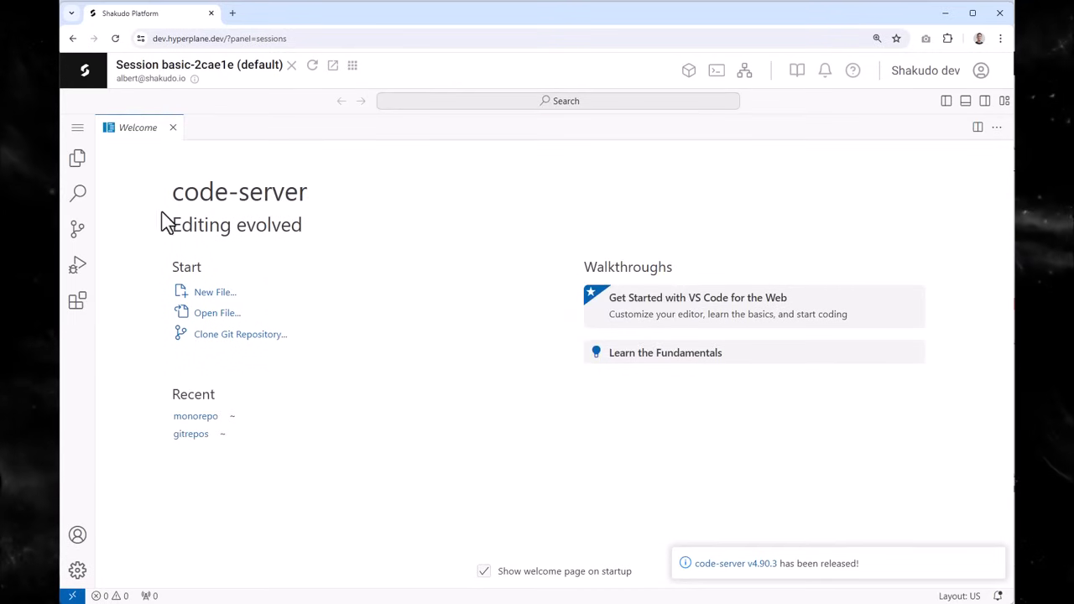
left_click(77, 158)
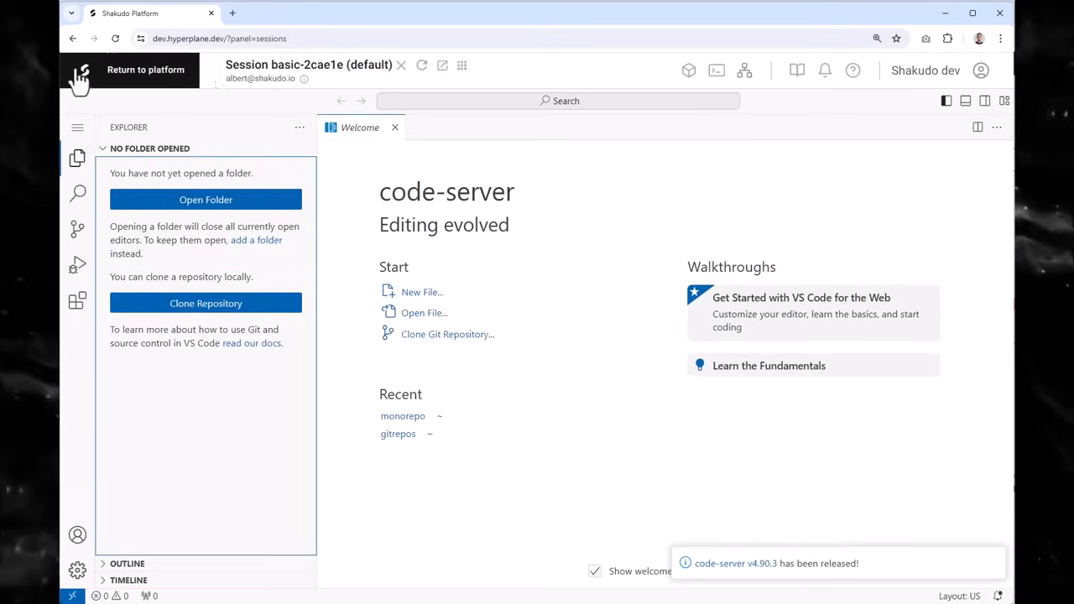
left_click(145, 70)
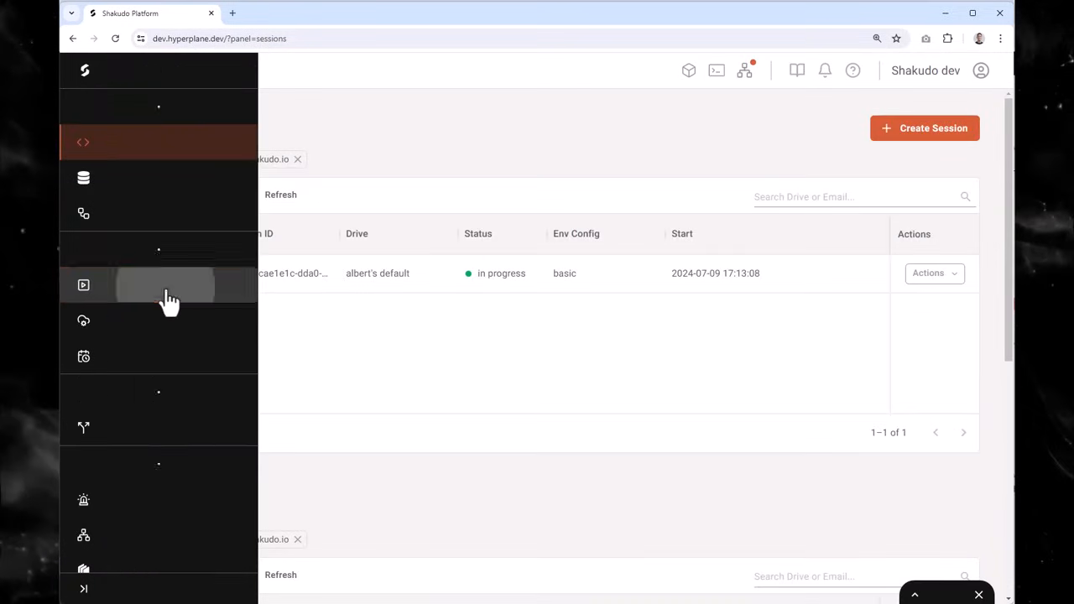
- View the current Immediate Jobs and Microservices lists
left_click(83, 284)
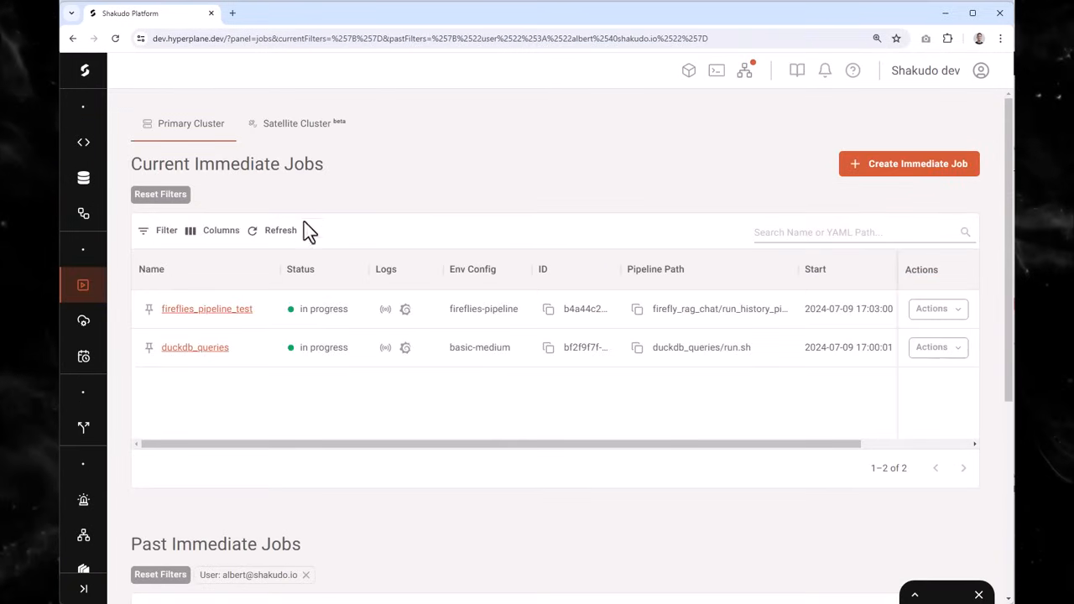
left_click(83, 319)
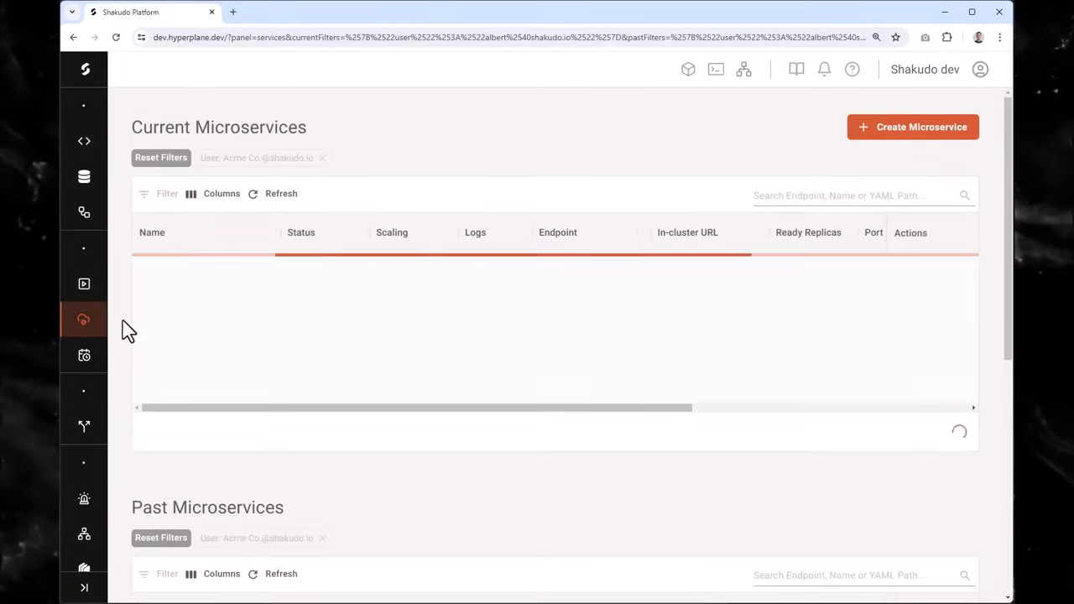
left_click(322, 157)
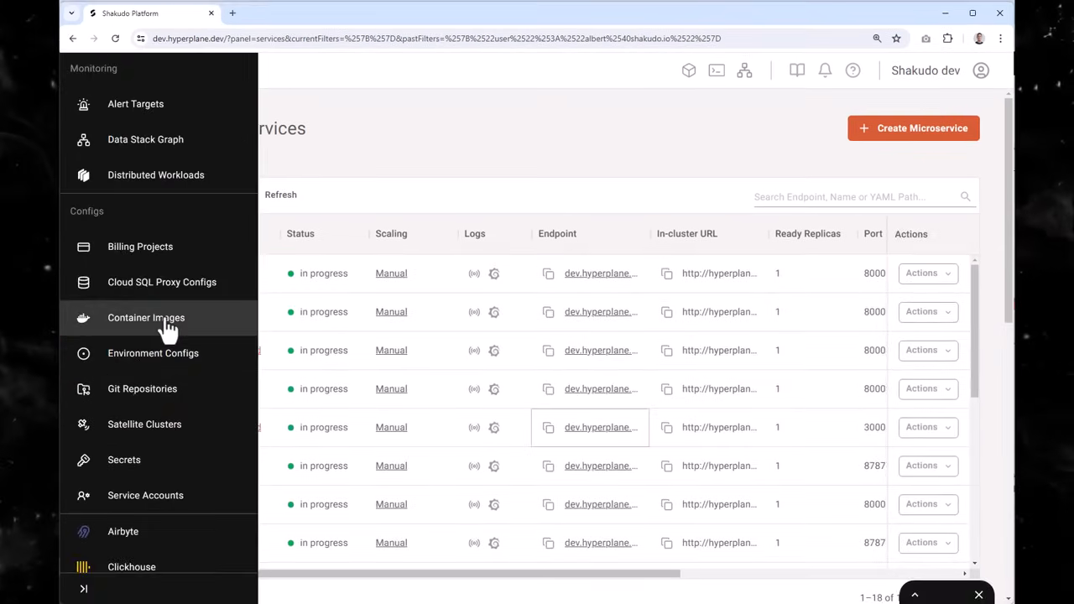
- Browse container images and the build form, then open duckdb_queries historical logs
left_click(146, 317)
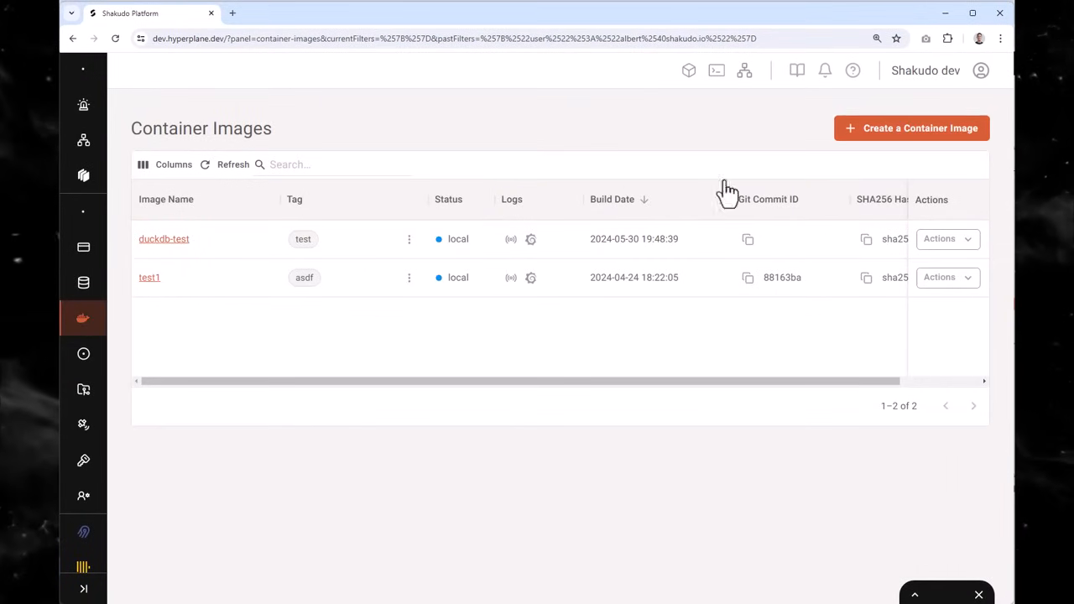
left_click(911, 128)
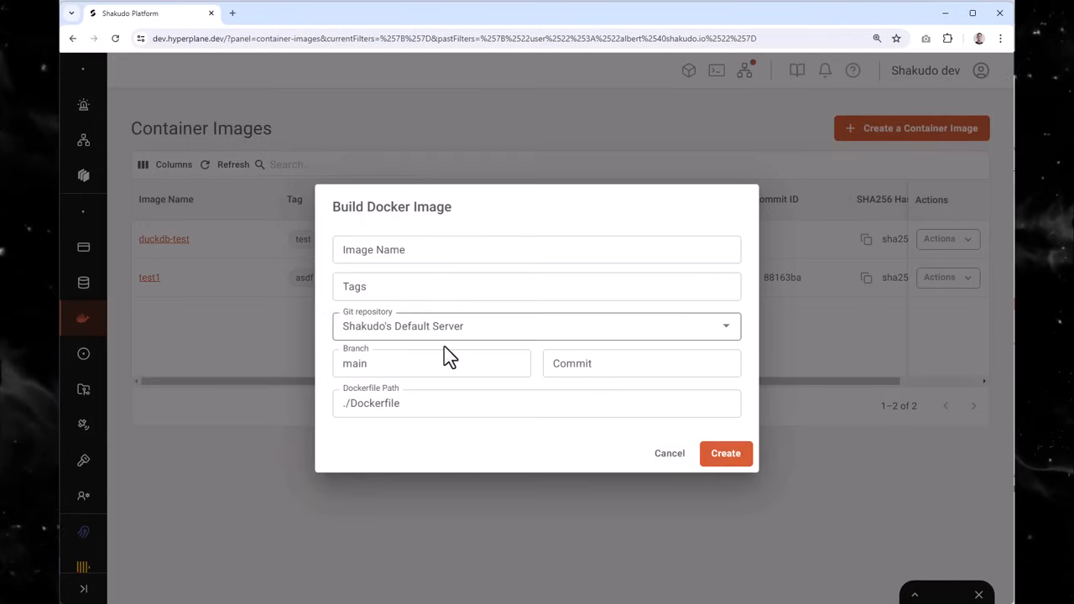
left_click(669, 453)
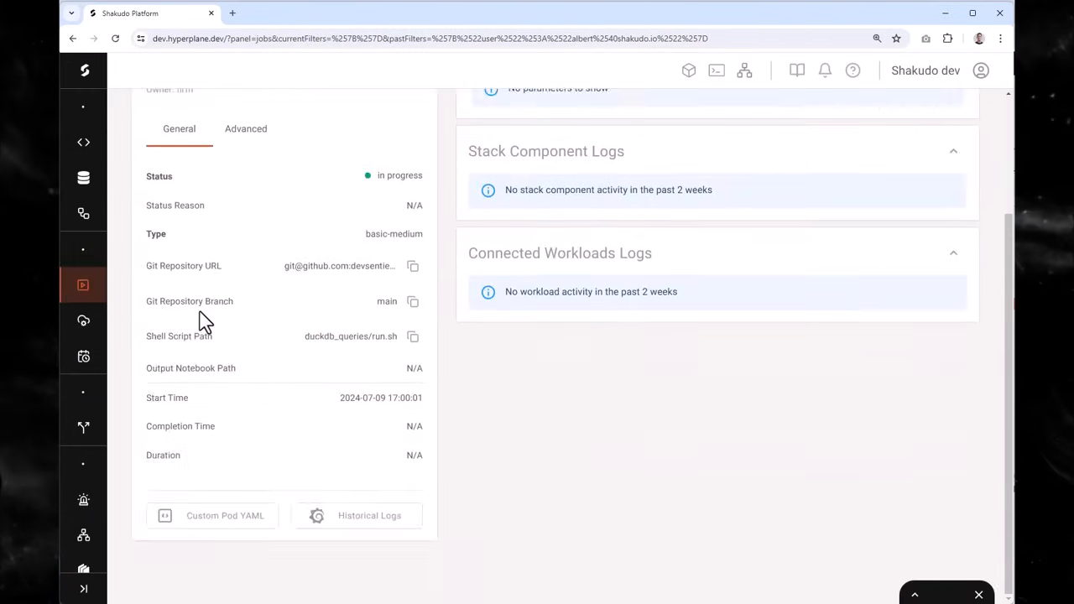
left_click(369, 515)
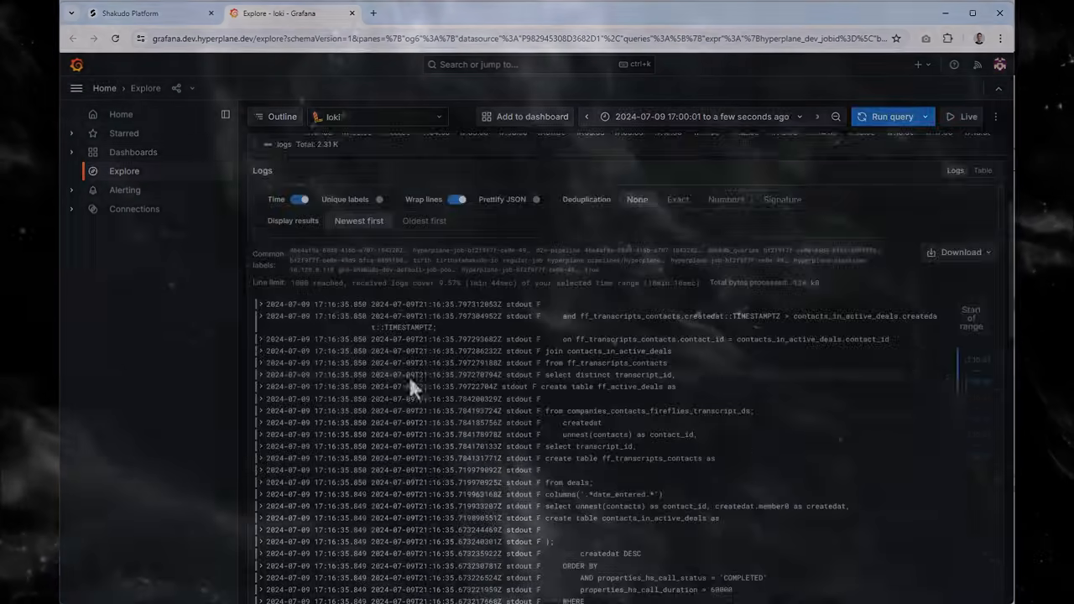